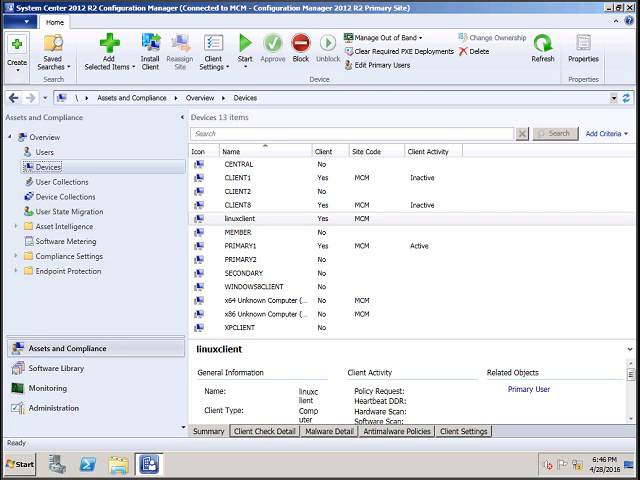
Step: Select the linuxclient device in the Devices list
{"action": "left_click", "coordinate": [240, 218]}
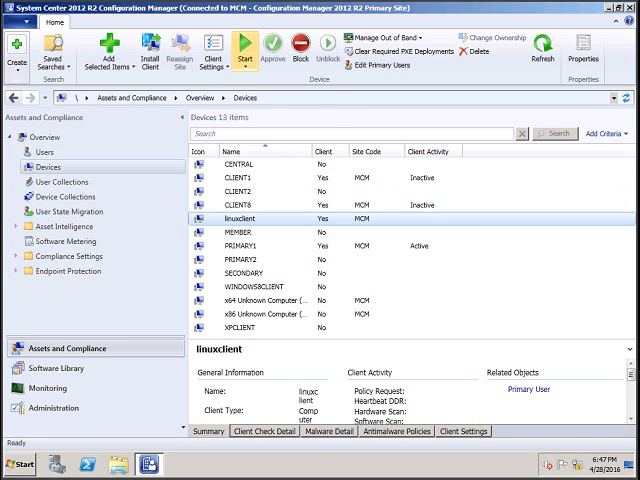
Step: Launch Resource Explorer for linuxclient from the ribbon's Start menu
{"action": "left_click", "coordinate": [244, 48]}
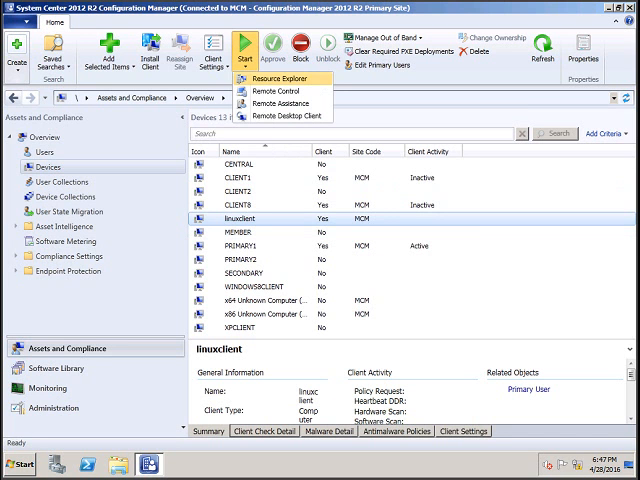
{"action": "left_click", "coordinate": [262, 80]}
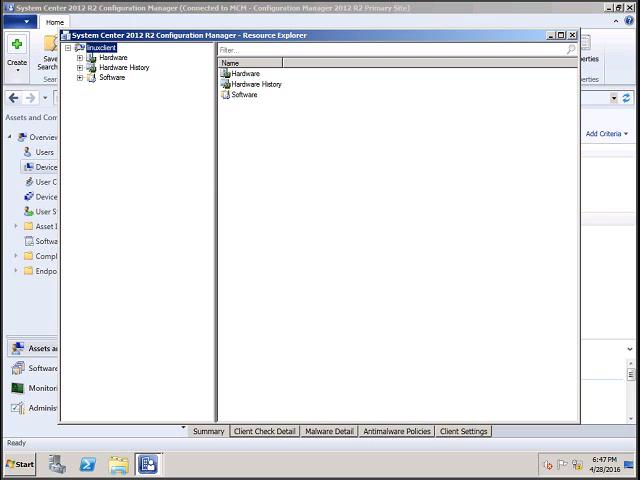
Step: Expand Hardware and view Workstation Status, then the SUSE Linux Enterprise Server 11 Operating System details
{"action": "left_click", "coordinate": [112, 56]}
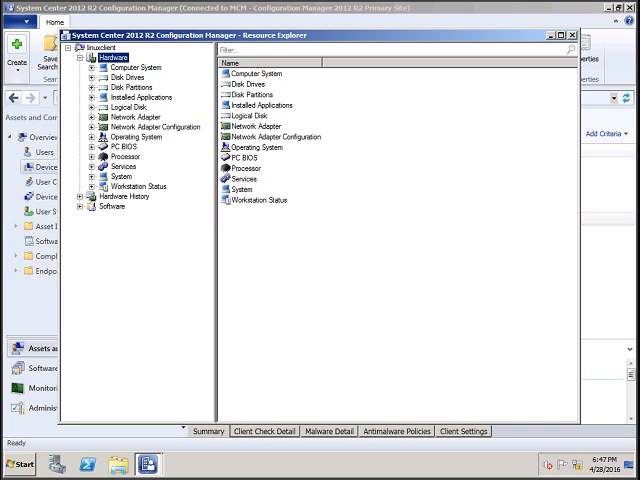
{"action": "left_click", "coordinate": [136, 186]}
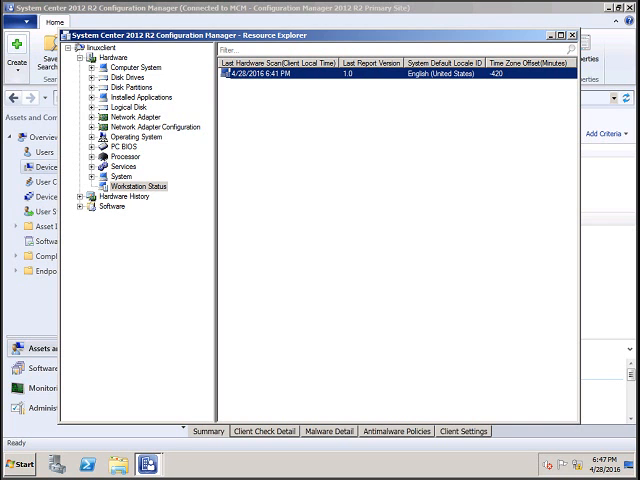
{"action": "left_click", "coordinate": [138, 136]}
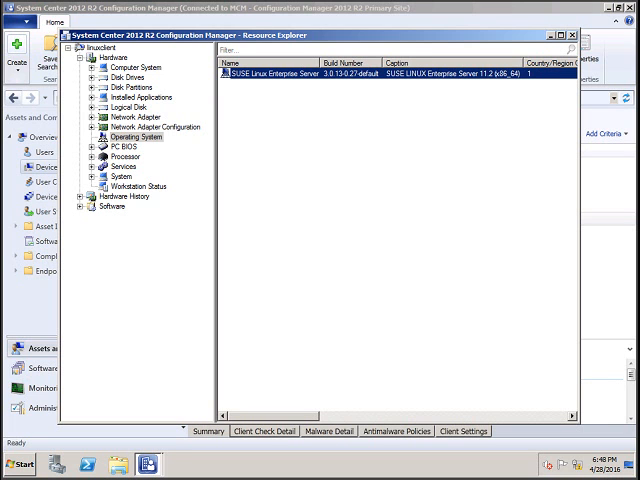
Step: Load the Installed Applications class until the Linux package list with product IDs appears
{"action": "left_click", "coordinate": [140, 96]}
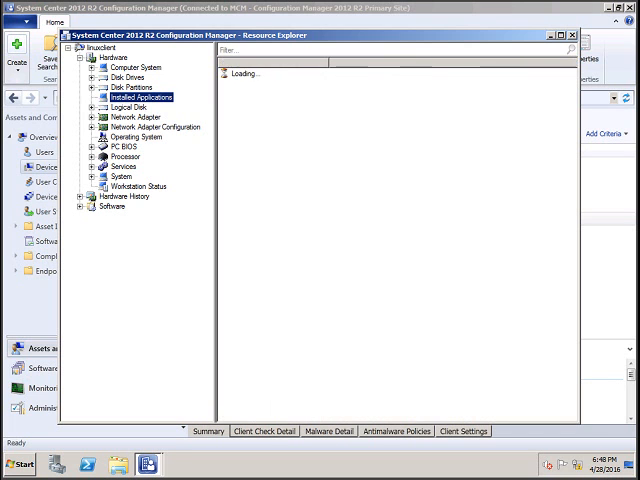
{"action": "left_click", "coordinate": [140, 96]}
{"action": "type", "text": "ccm"}
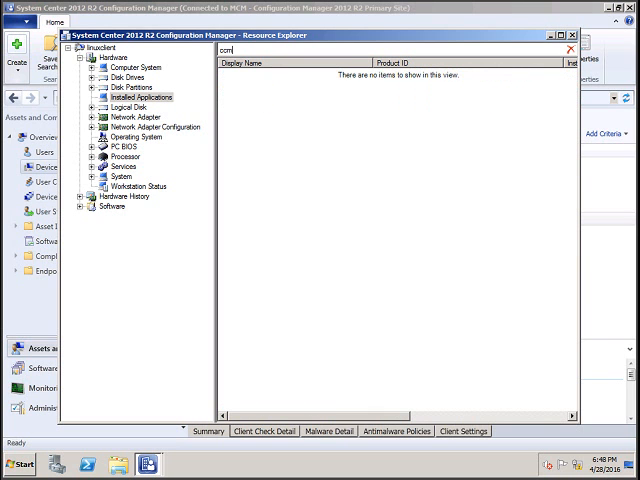
{"action": "left_click", "coordinate": [140, 96]}
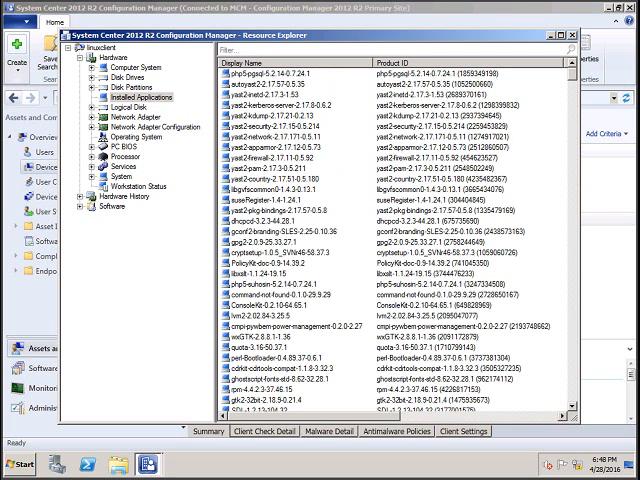
Step: View Disk Drives, Network Adapter, Processor, Services and Computer System, then close Resource Explorer
{"action": "left_click", "coordinate": [128, 76]}
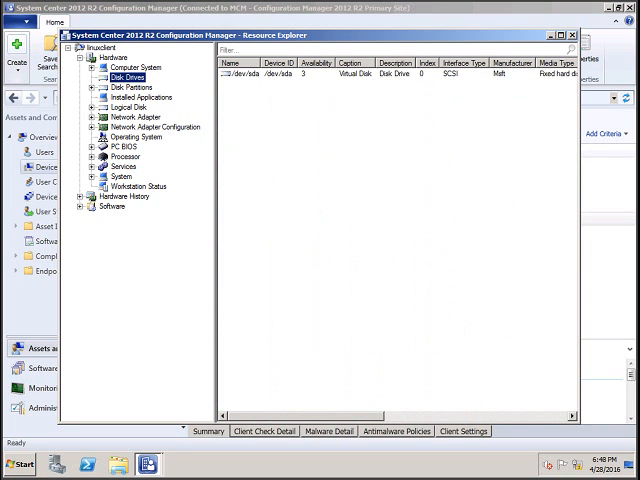
{"action": "left_click", "coordinate": [136, 116]}
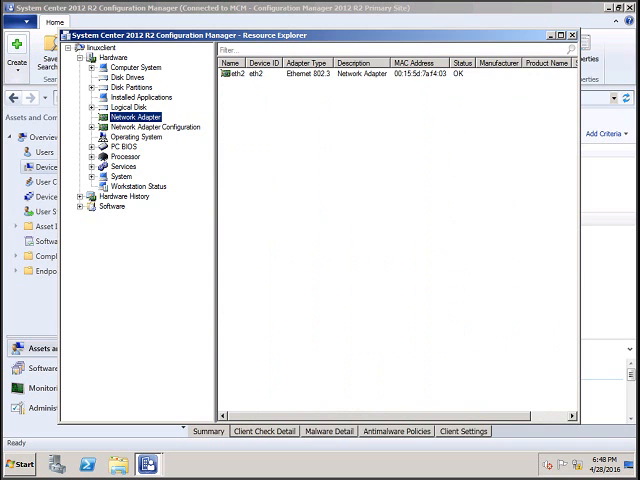
{"action": "left_click", "coordinate": [124, 156]}
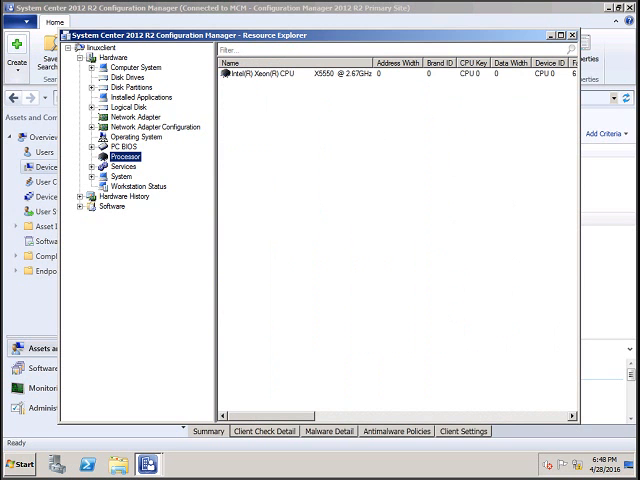
{"action": "left_click", "coordinate": [124, 164]}
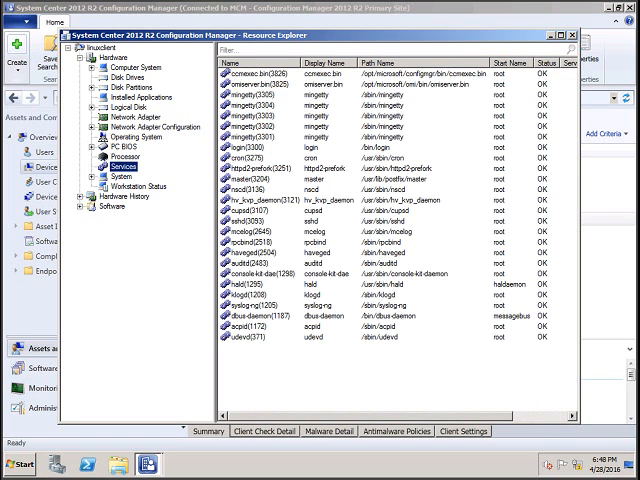
{"action": "left_click", "coordinate": [136, 68]}
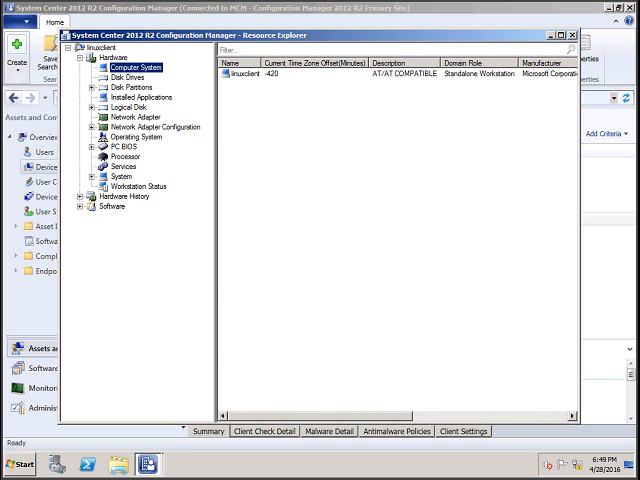
{"action": "left_click", "coordinate": [572, 36]}
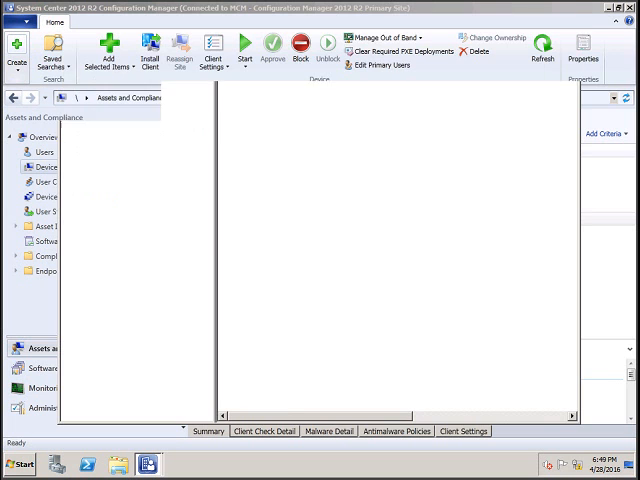
Step: Select PRIMARY1 in the device list and launch its Resource Explorer from the Start menu
{"action": "left_click", "coordinate": [48, 166]}
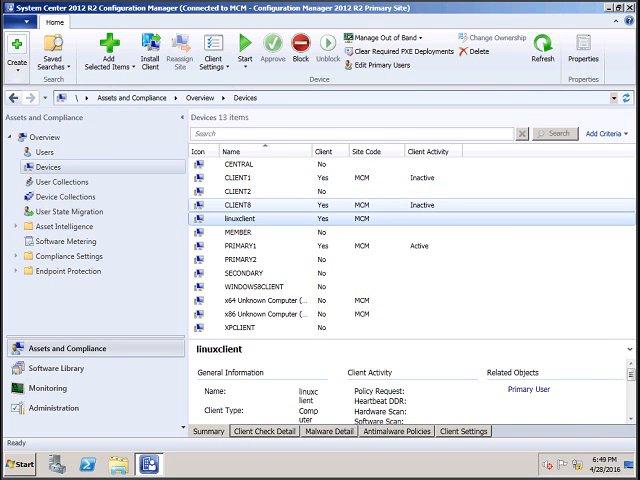
{"action": "left_click", "coordinate": [244, 190]}
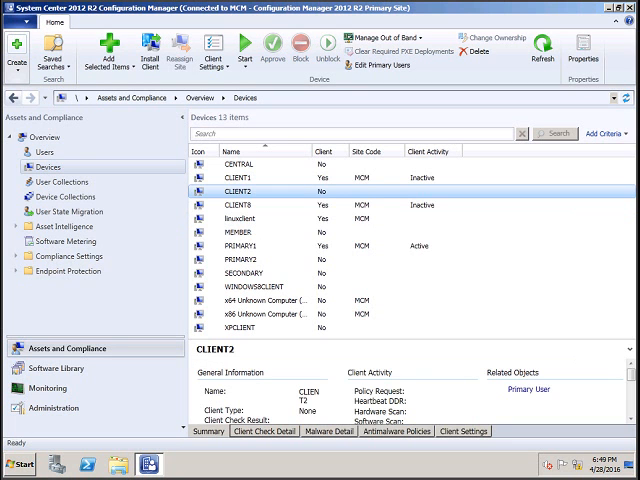
{"action": "left_click", "coordinate": [240, 244]}
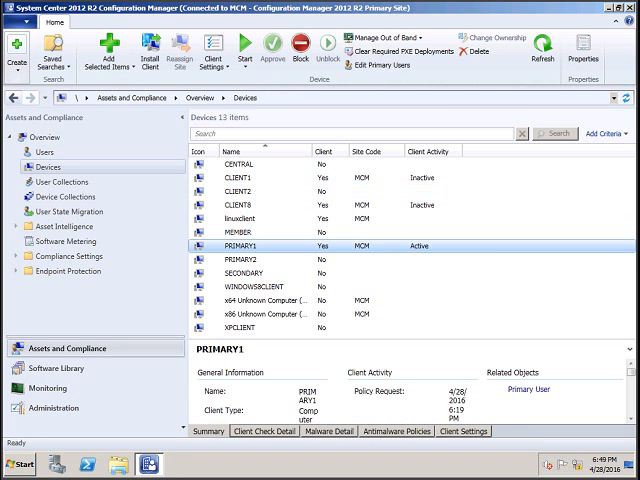
{"action": "left_click", "coordinate": [244, 48]}
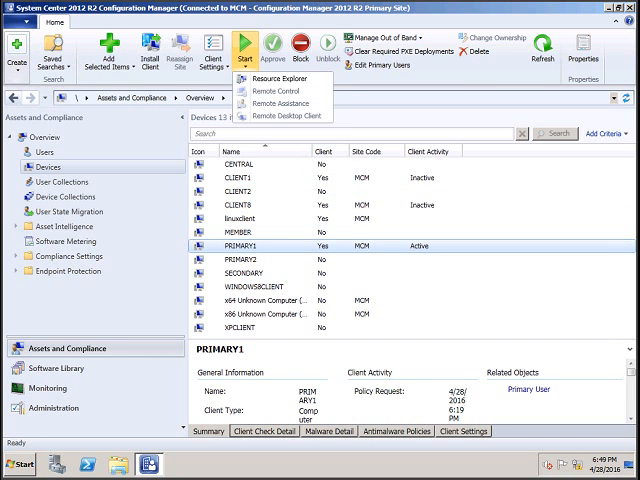
{"action": "left_click", "coordinate": [264, 78]}
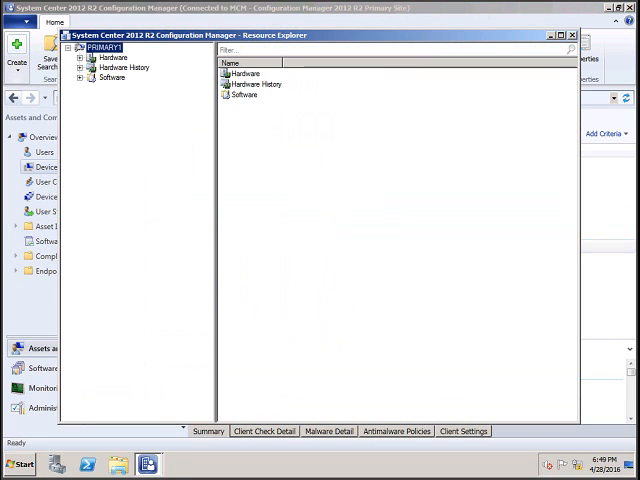
Step: Expand PRIMARY1's Hardware node and view Disk Drives, Disk Partitions and IDE Controller
{"action": "left_click", "coordinate": [112, 56]}
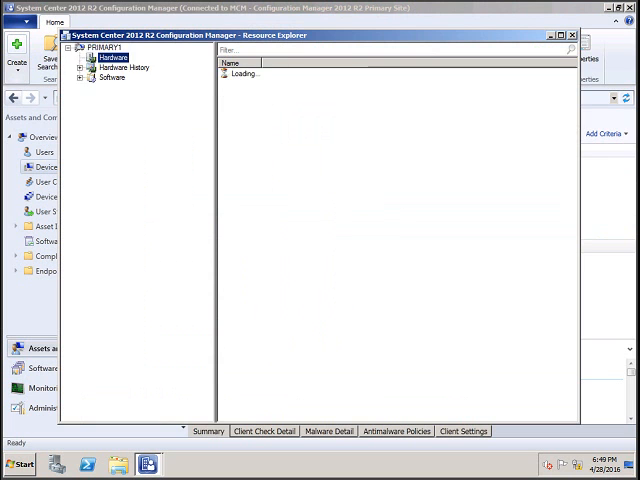
{"action": "left_click", "coordinate": [84, 56]}
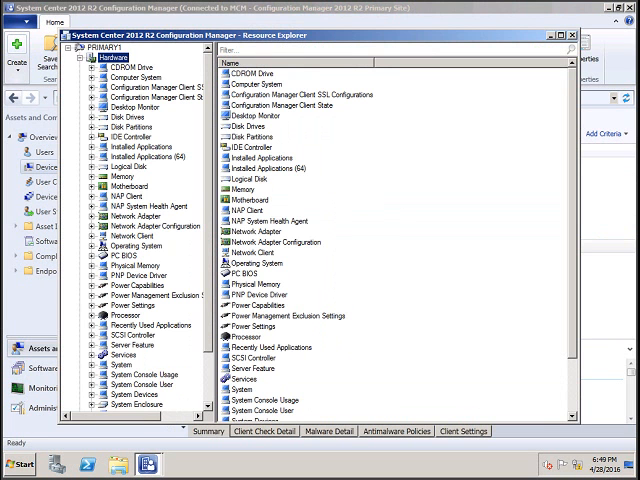
{"action": "scroll", "scroll_direction": "down", "scroll_amount": 3}
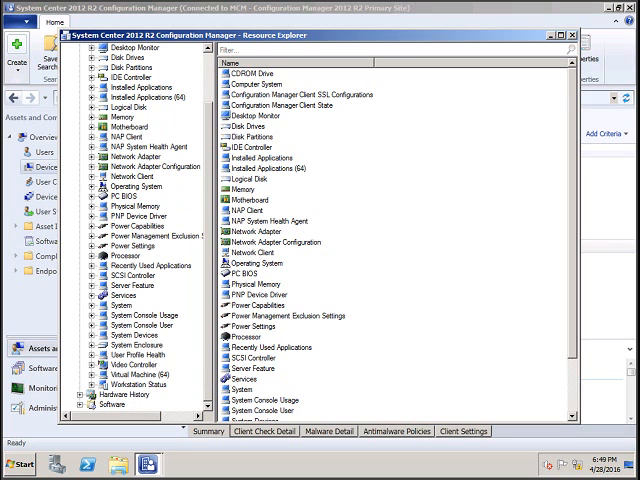
{"action": "left_click", "coordinate": [126, 56]}
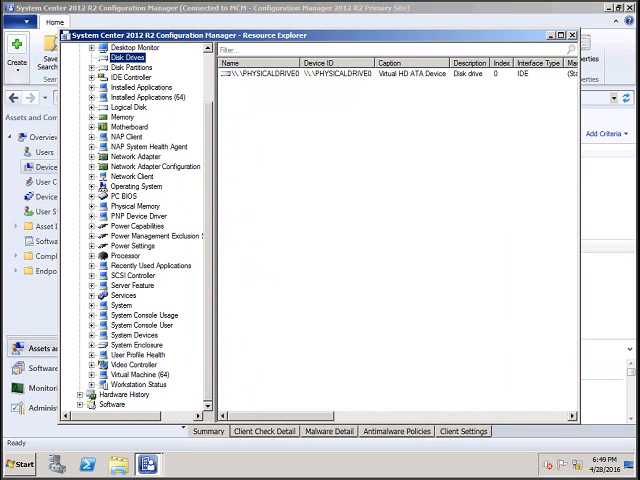
{"action": "left_click", "coordinate": [130, 68]}
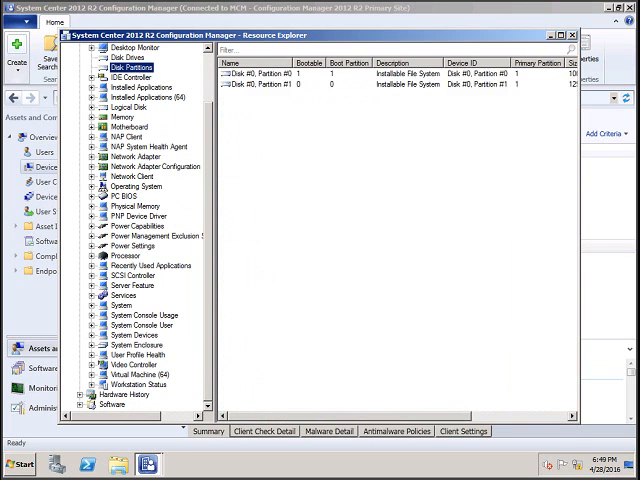
{"action": "left_click", "coordinate": [132, 76]}
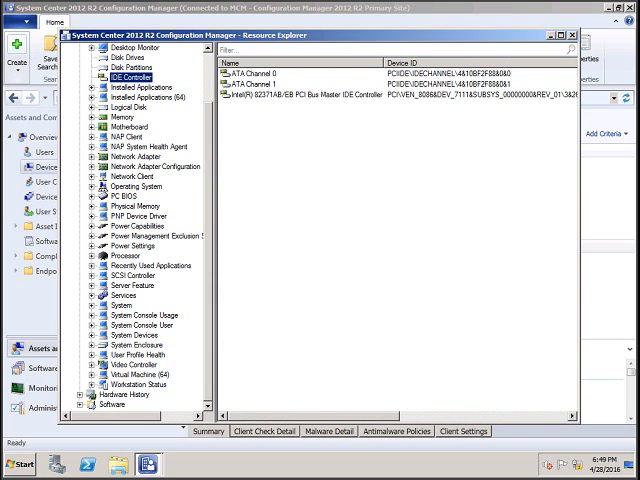
Step: View Installed Applications (64), Logical Disk and Motherboard details for PRIMARY1
{"action": "left_click", "coordinate": [144, 96]}
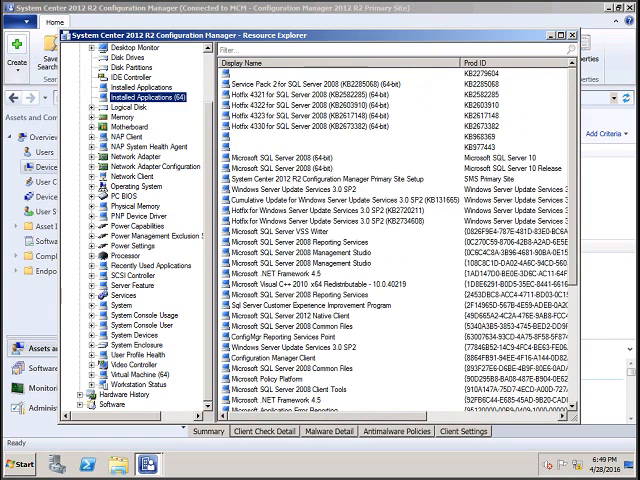
{"action": "left_click", "coordinate": [126, 116]}
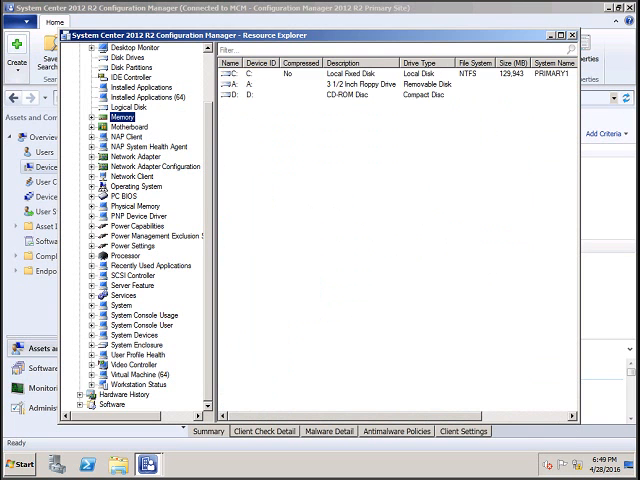
{"action": "left_click", "coordinate": [128, 128]}
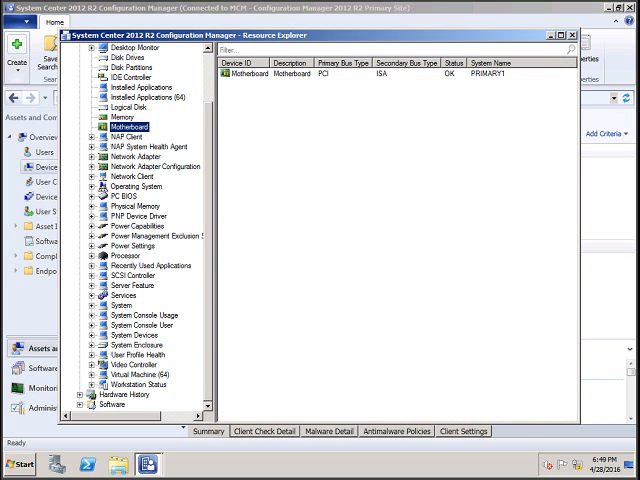